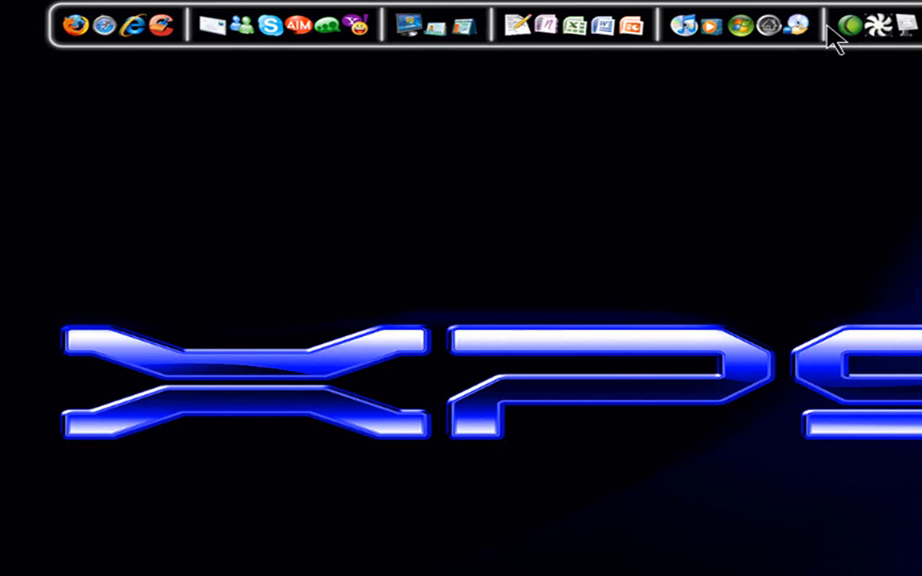
pyautogui.moveTo(600, 196)
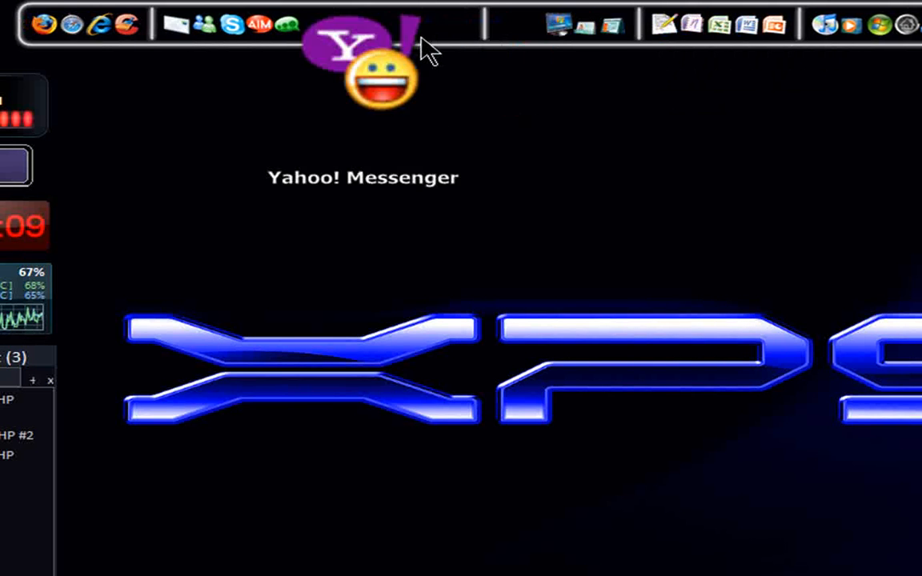
pyautogui.moveTo(179, 60)
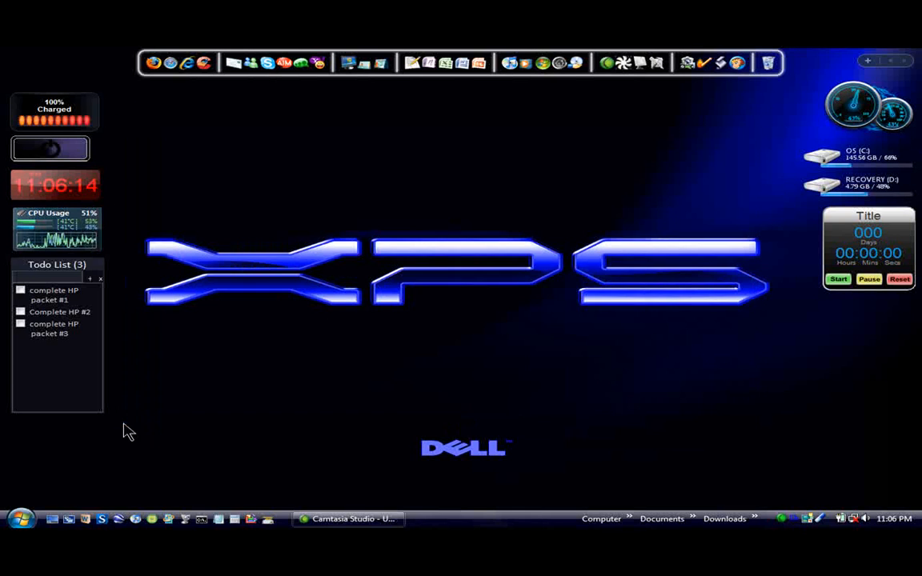
pyautogui.moveTo(152, 64)
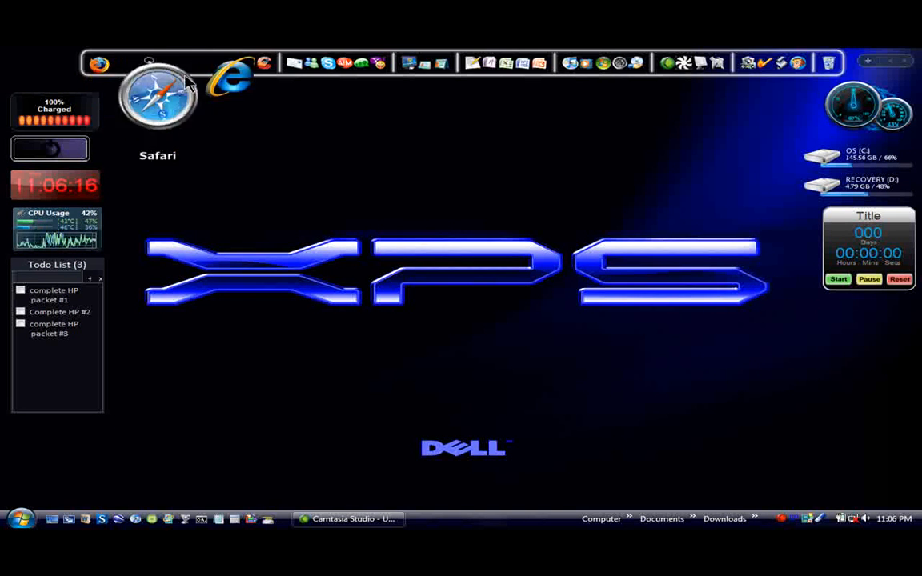
pyautogui.moveTo(329, 81)
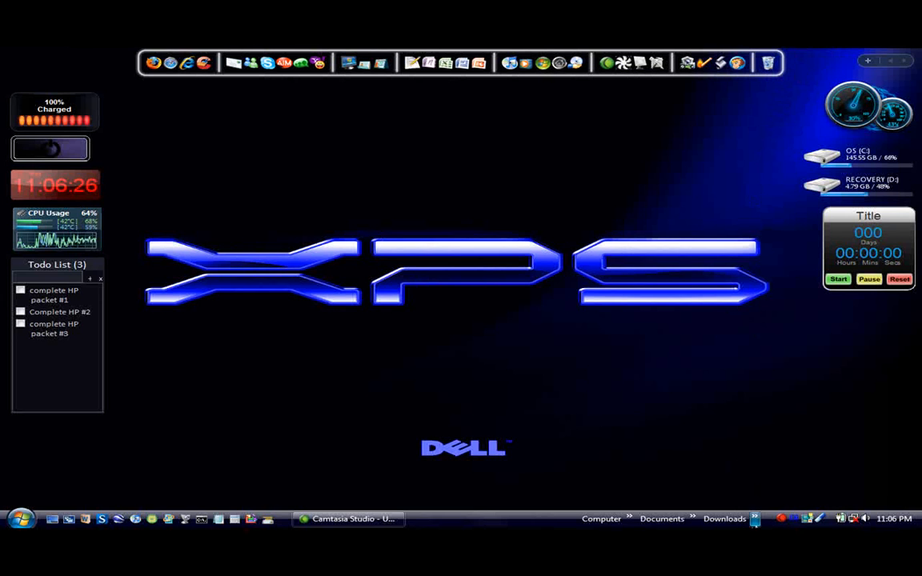
pyautogui.moveTo(759, 493)
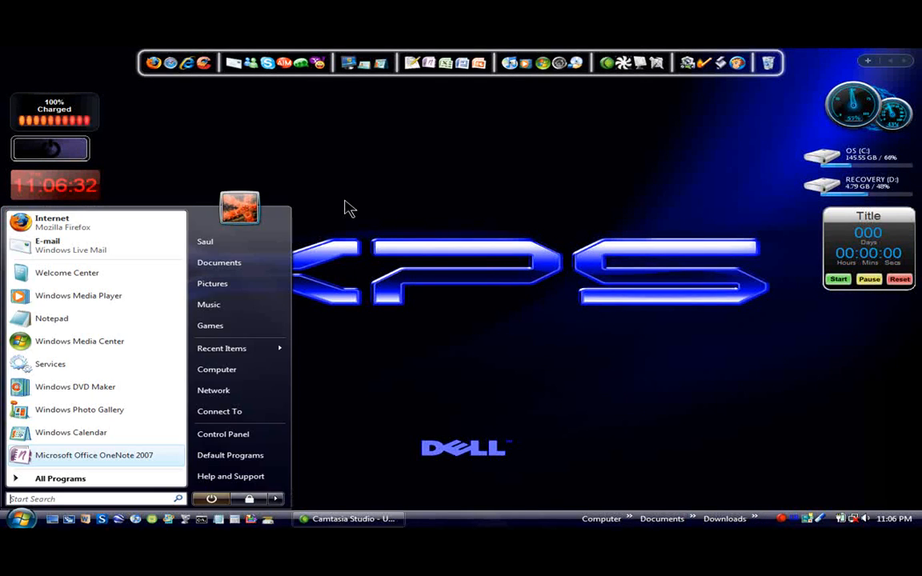
# - View the free space on drives C: and D: in the Computer window, then close it
pyautogui.click(349, 208)
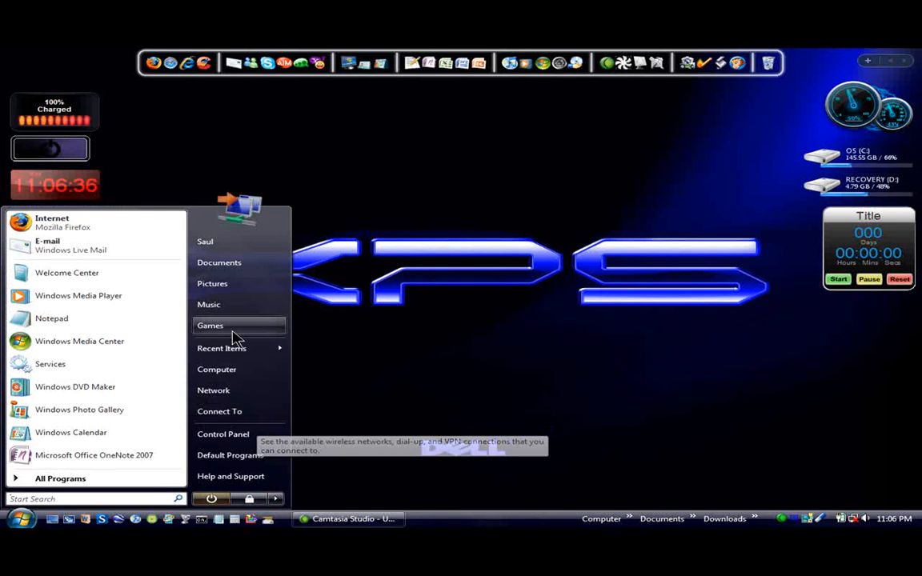
pyautogui.click(217, 368)
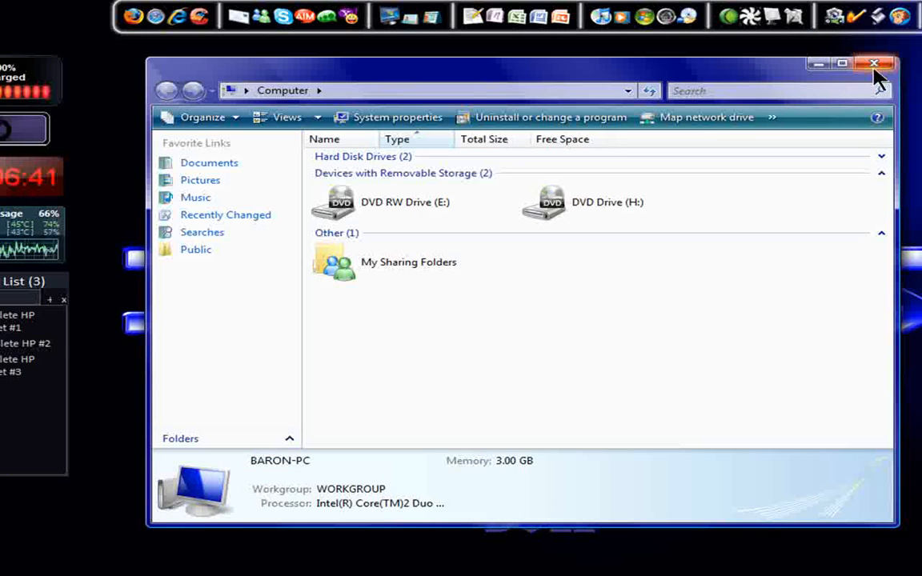
pyautogui.click(843, 64)
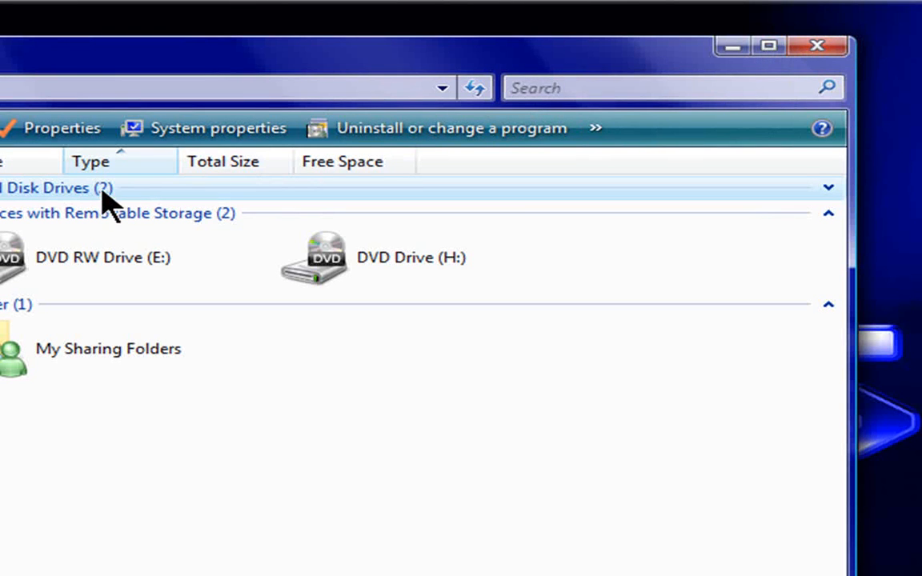
pyautogui.click(828, 187)
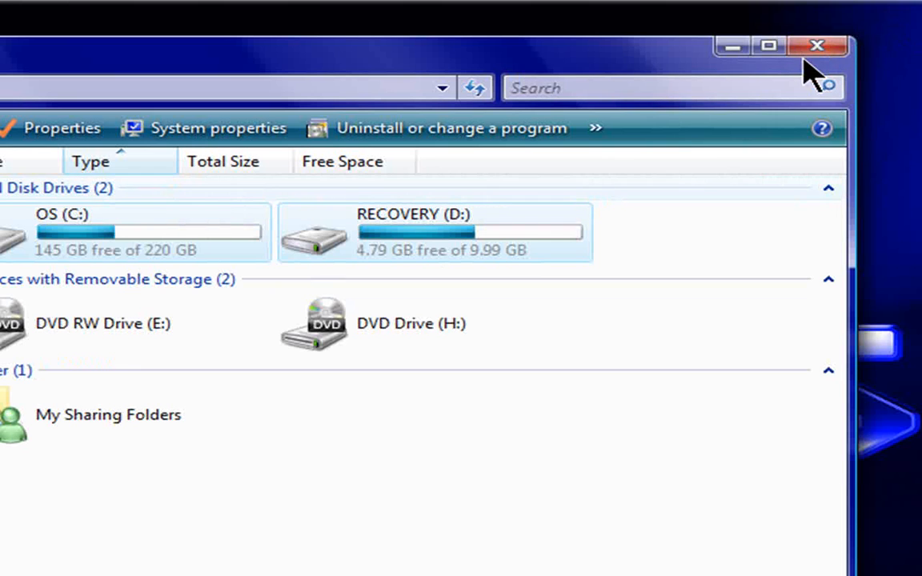
pyautogui.click(817, 45)
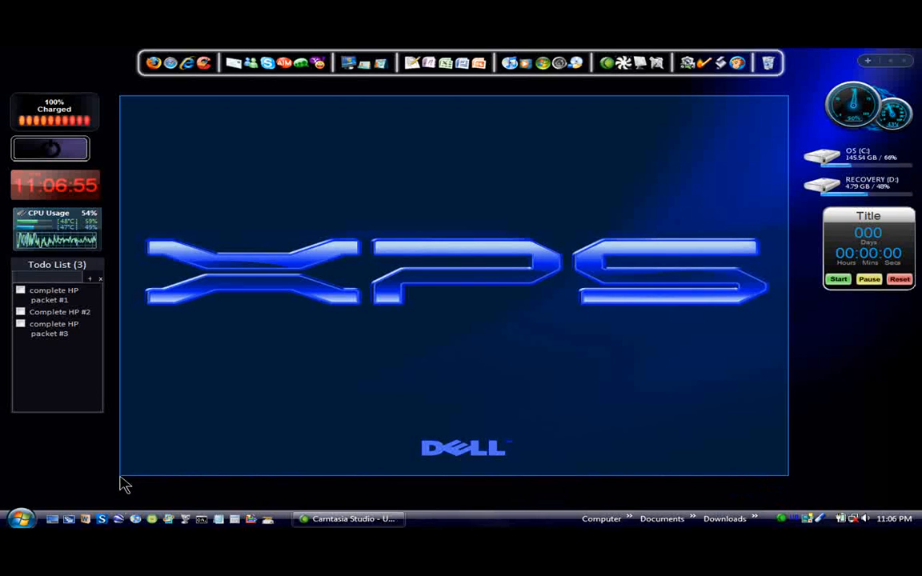
pyautogui.moveTo(134, 111)
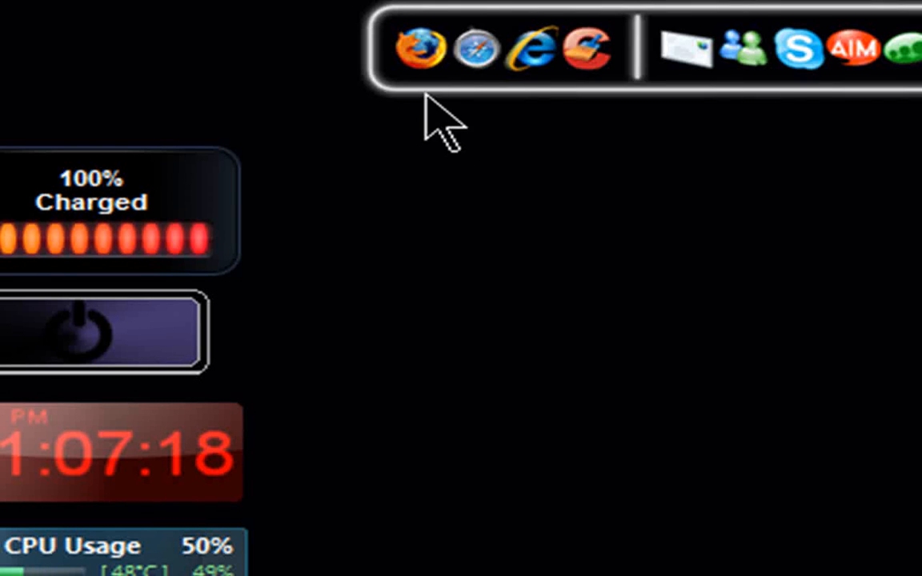
# - Launch Firefox from its icon on the RocketDock bar
pyautogui.click(420, 45)
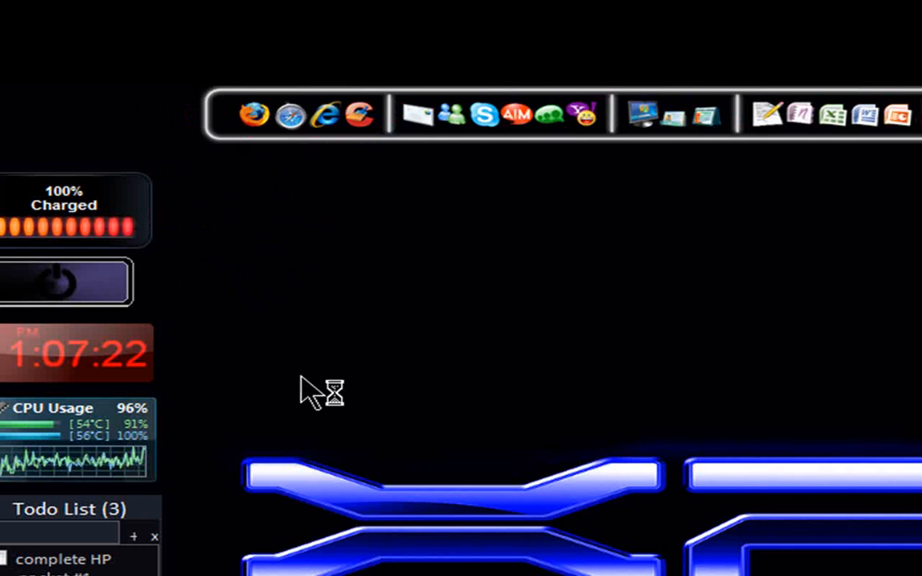
# - Load rocketdock.com in the address bar and scroll through the About RocketDock page
pyautogui.click(256, 115)
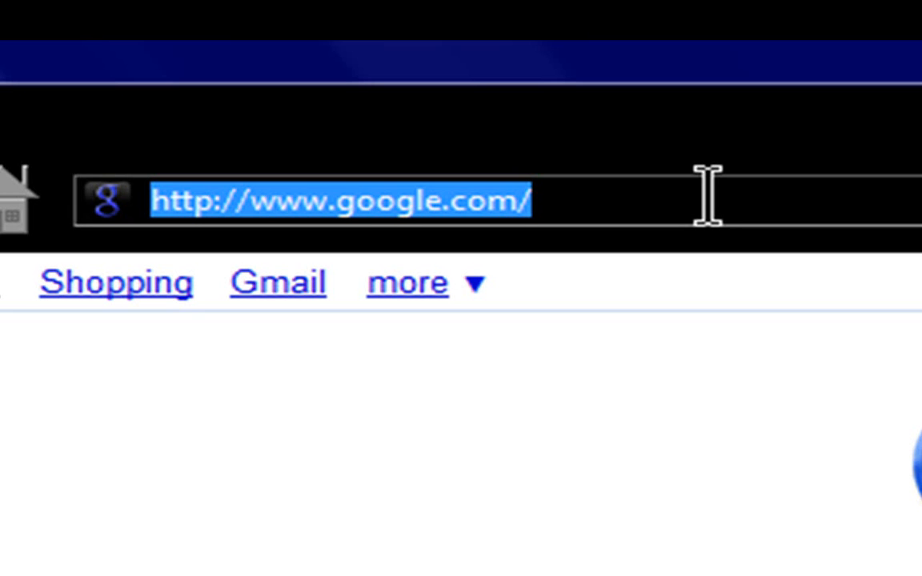
pyautogui.write('rocketdock.com')
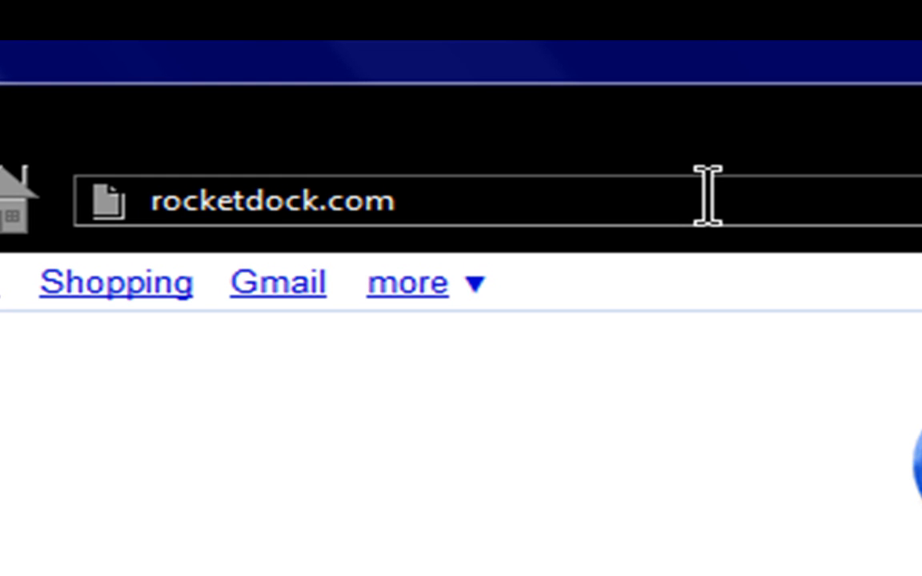
pyautogui.press('Return')
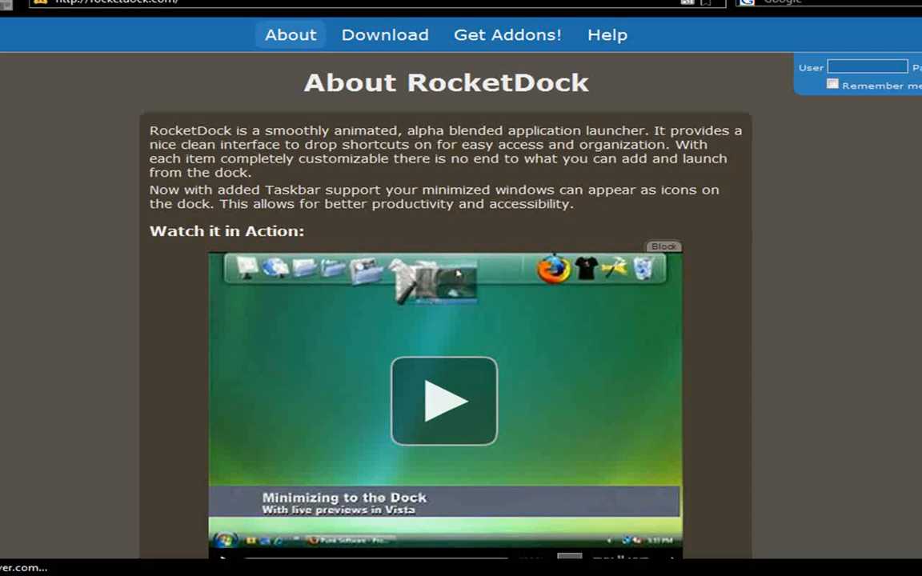
pyautogui.scroll(-3)
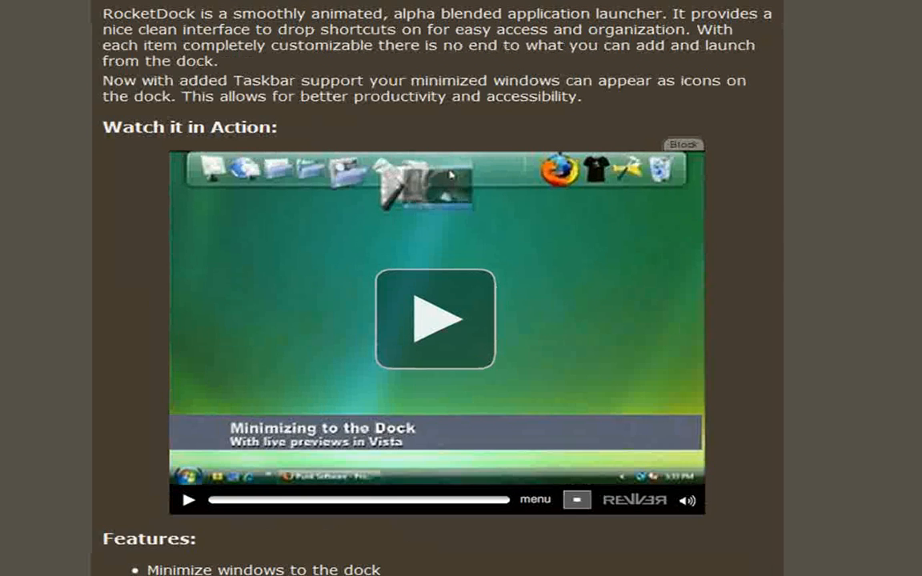
pyautogui.scroll(3)
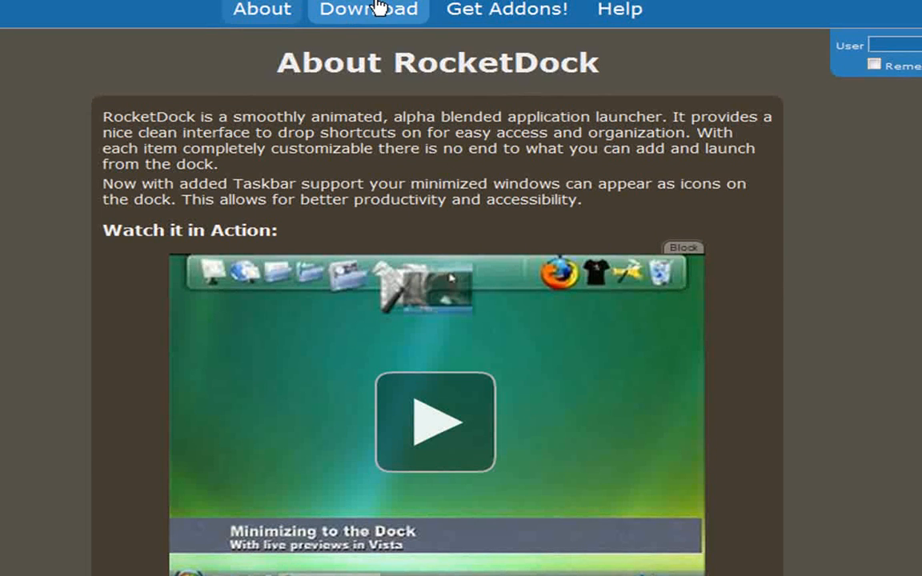
# - Start the Latest Version 1.3.5 download from the Download page, then cancel the RocketDock-v1.3.5.exe prompt
pyautogui.click(368, 9)
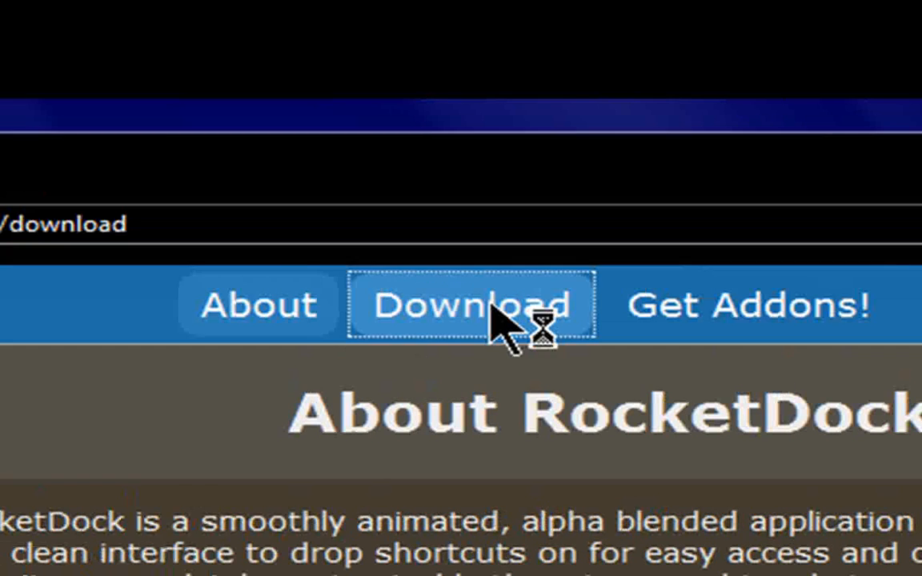
pyautogui.click(472, 304)
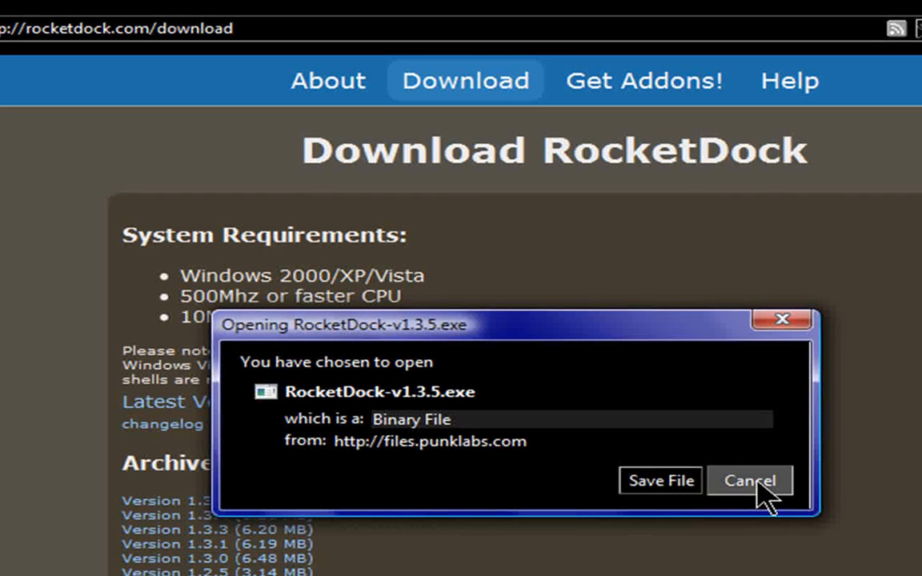
pyautogui.click(750, 480)
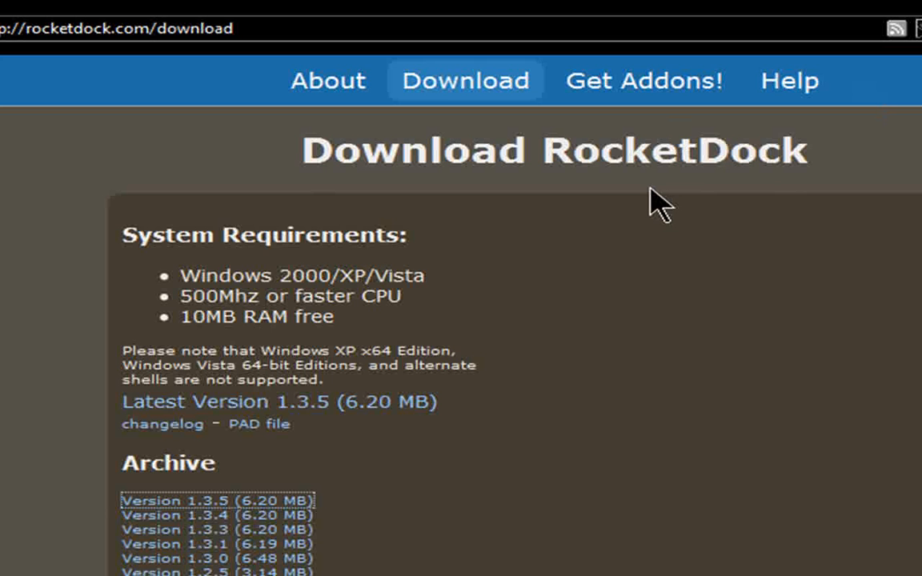
pyautogui.moveTo(625, 141)
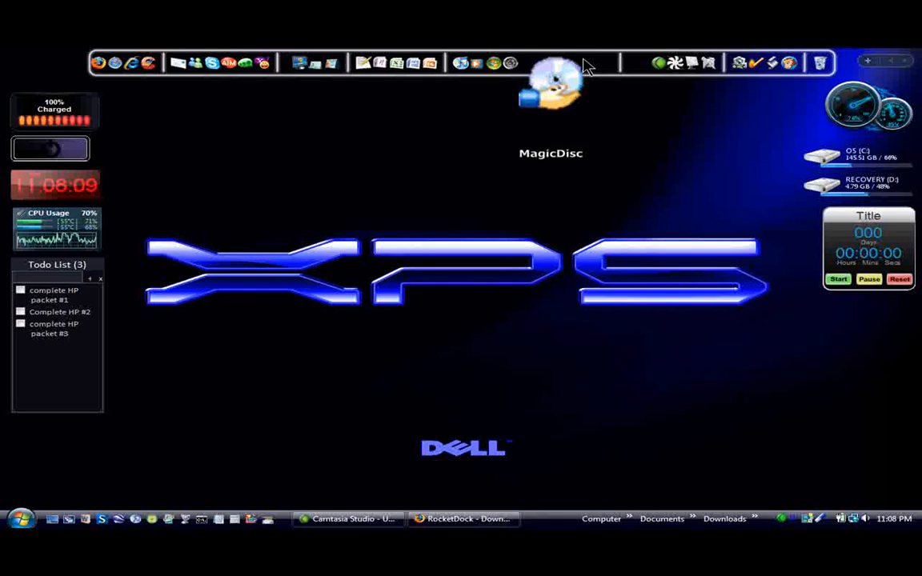
# - In Dock Settings > Icons, adjust the Size slider until the icons settle at 24px
pyautogui.rightClick(551, 88)
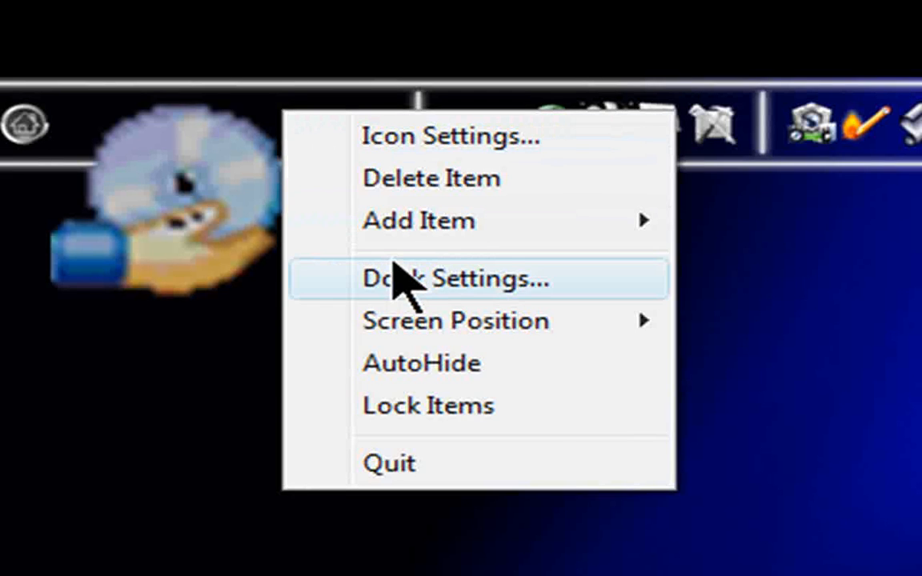
pyautogui.click(452, 279)
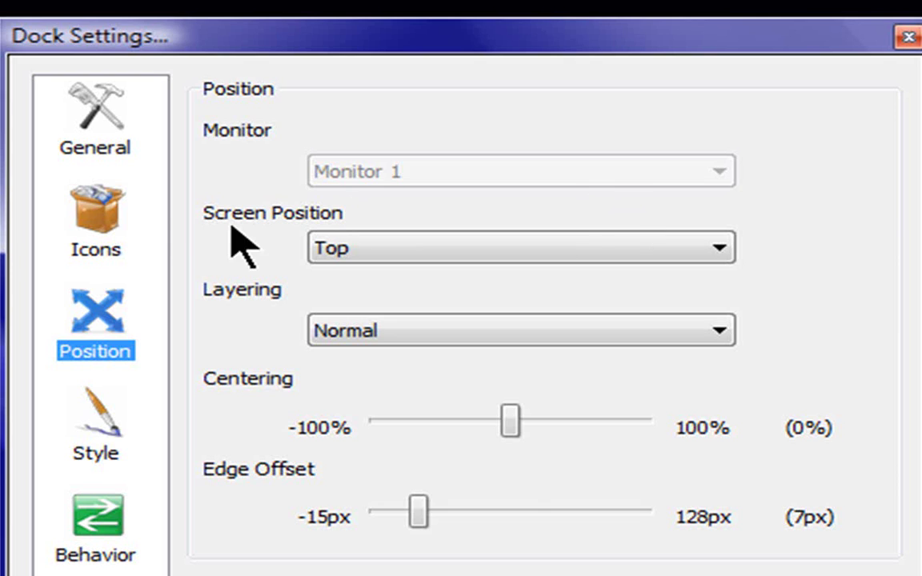
pyautogui.click(97, 221)
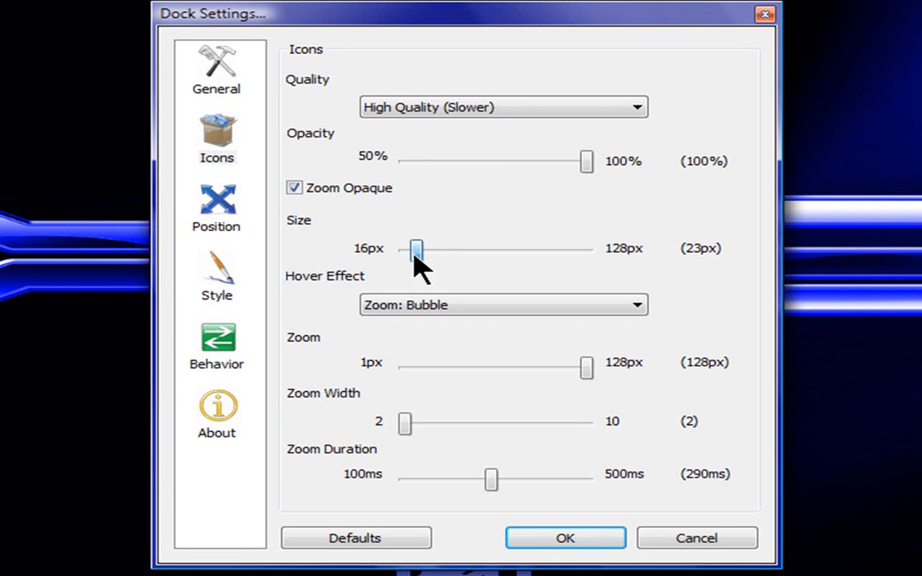
pyautogui.moveTo(417, 250); pyautogui.dragTo(415, 249)
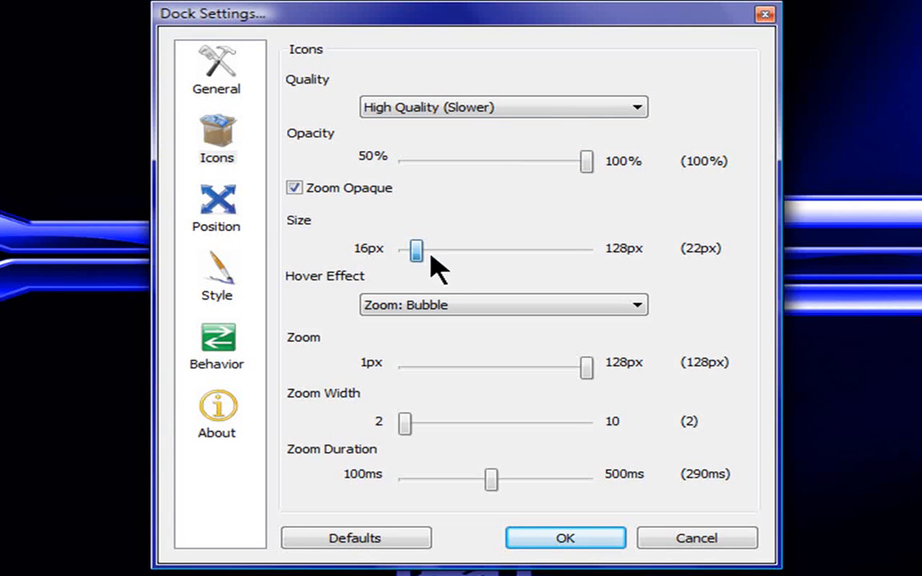
pyautogui.moveTo(413, 259)
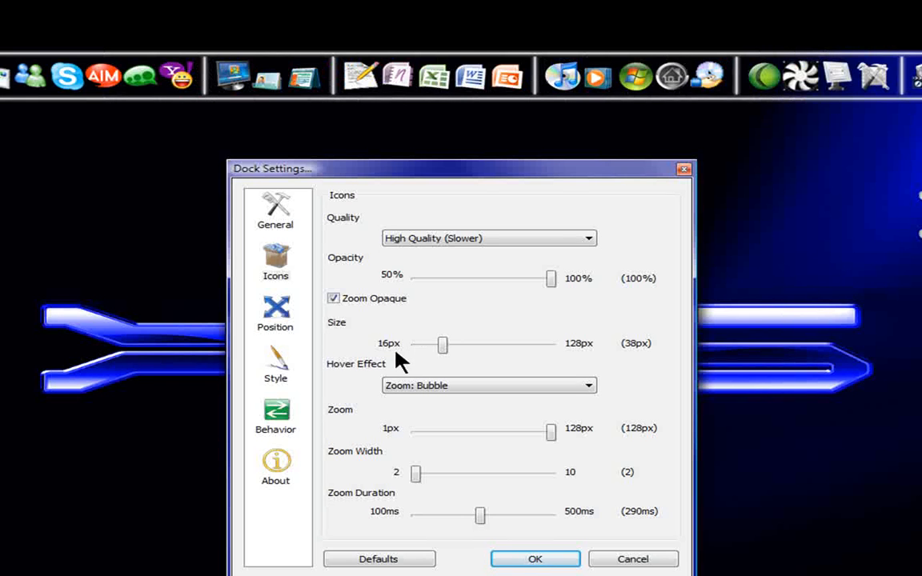
pyautogui.moveTo(442, 346); pyautogui.dragTo(415, 346)
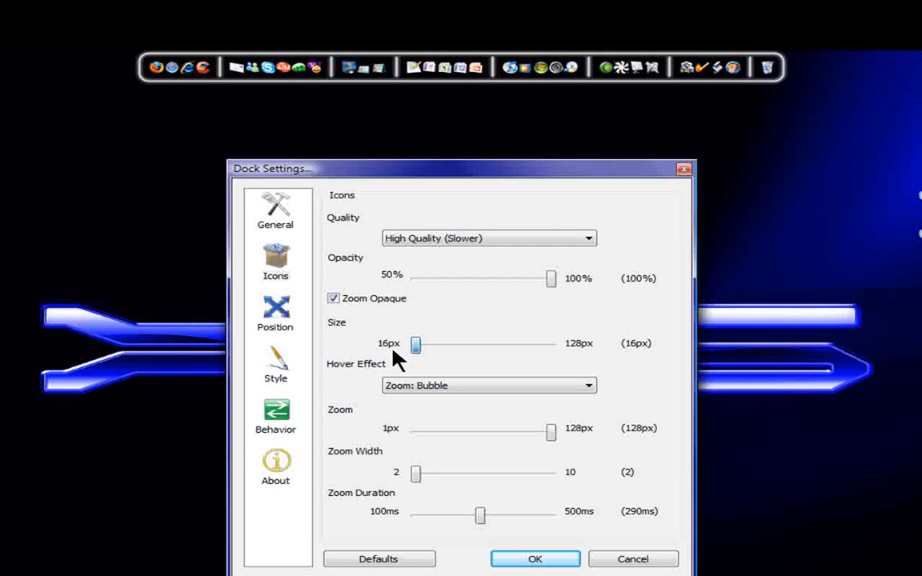
pyautogui.moveTo(416, 344); pyautogui.dragTo(481, 344)
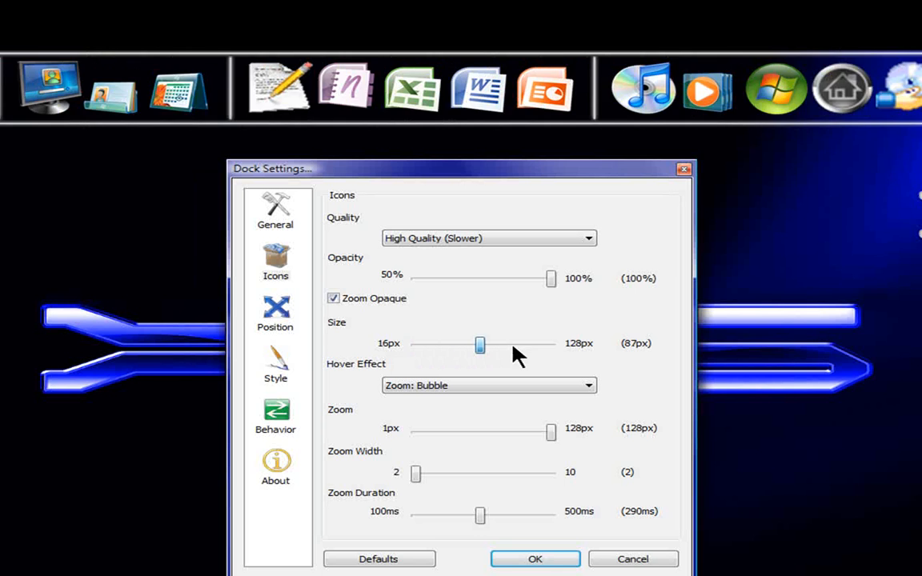
pyautogui.moveTo(480, 346); pyautogui.dragTo(440, 346)
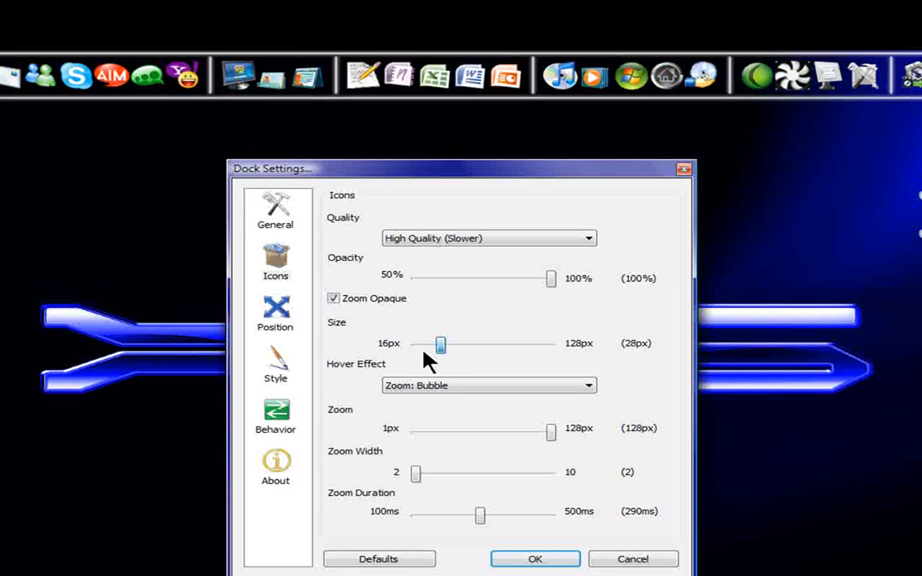
pyautogui.moveTo(442, 345); pyautogui.dragTo(416, 344)
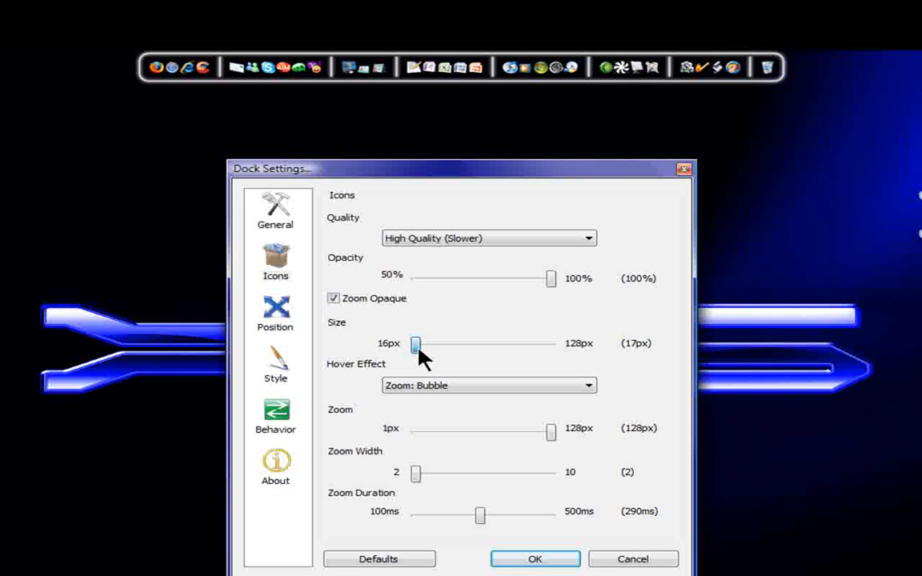
pyautogui.moveTo(415, 344); pyautogui.dragTo(426, 344)
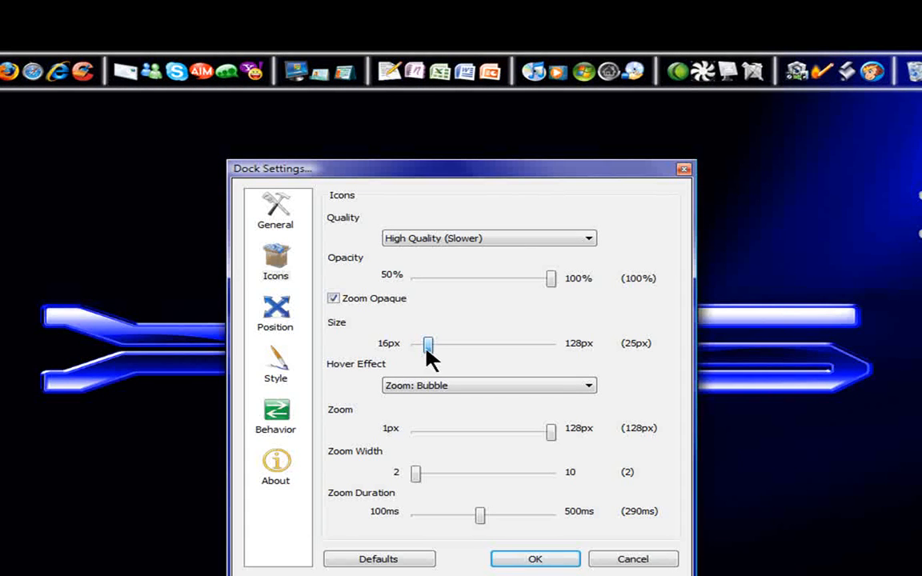
pyautogui.moveTo(429, 344); pyautogui.dragTo(422, 344)
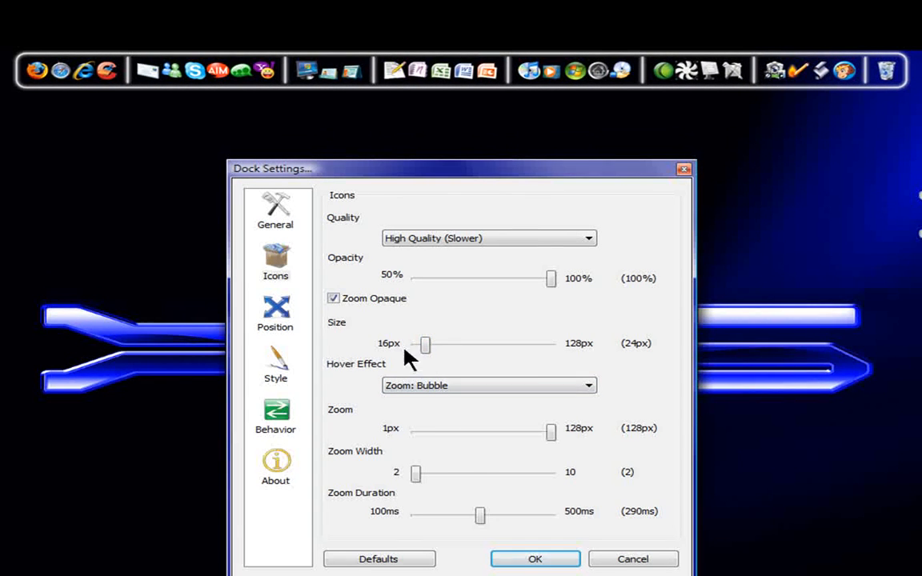
# - Choose a Zoom option as the icon Hover Effect
pyautogui.click(589, 384)
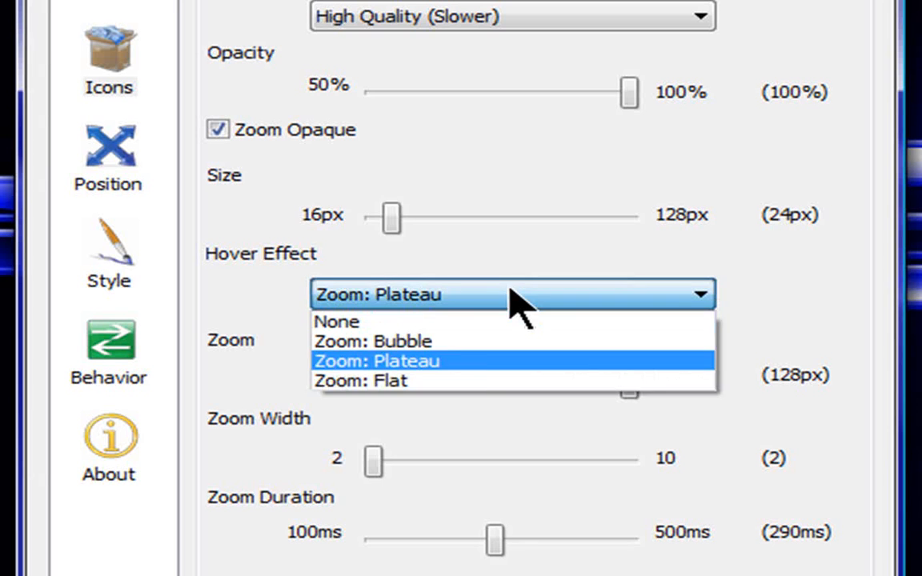
pyautogui.click(109, 353)
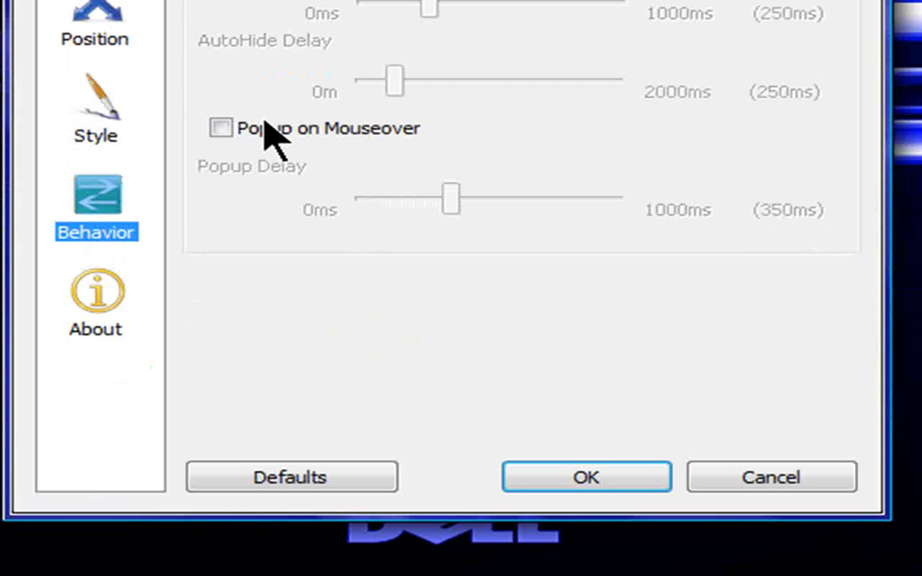
# - Confirm Dock Settings with OK, leaving the small-icon dock above Firefox
pyautogui.scroll(3)
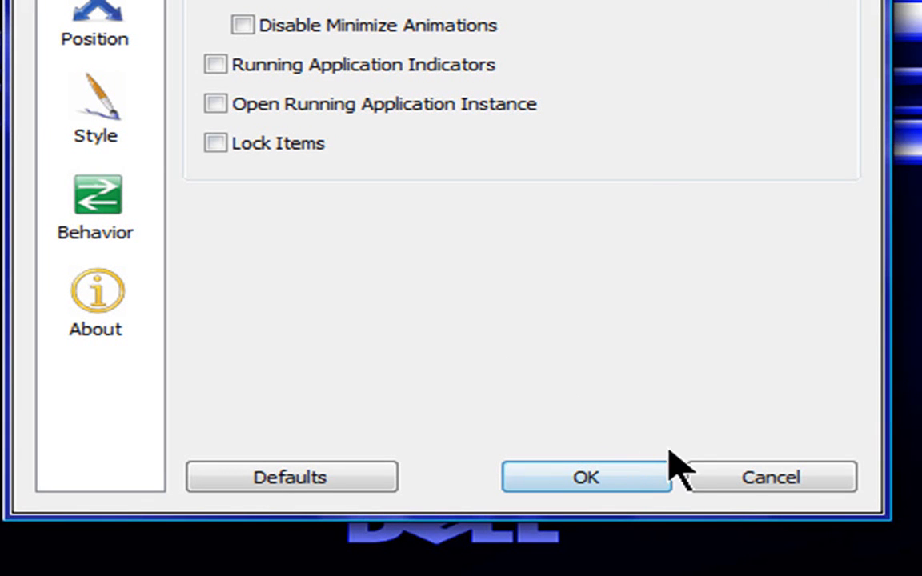
pyautogui.moveTo(740, 456)
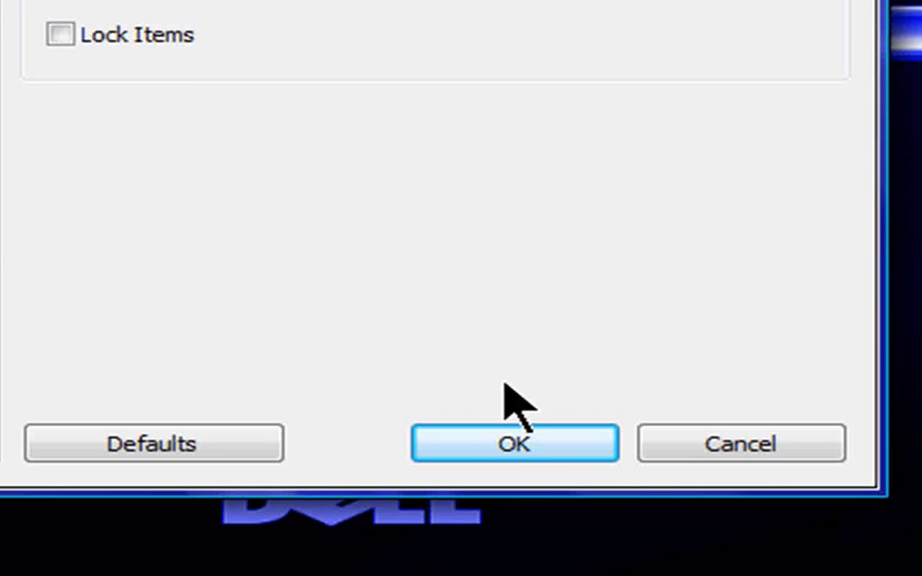
pyautogui.click(515, 444)
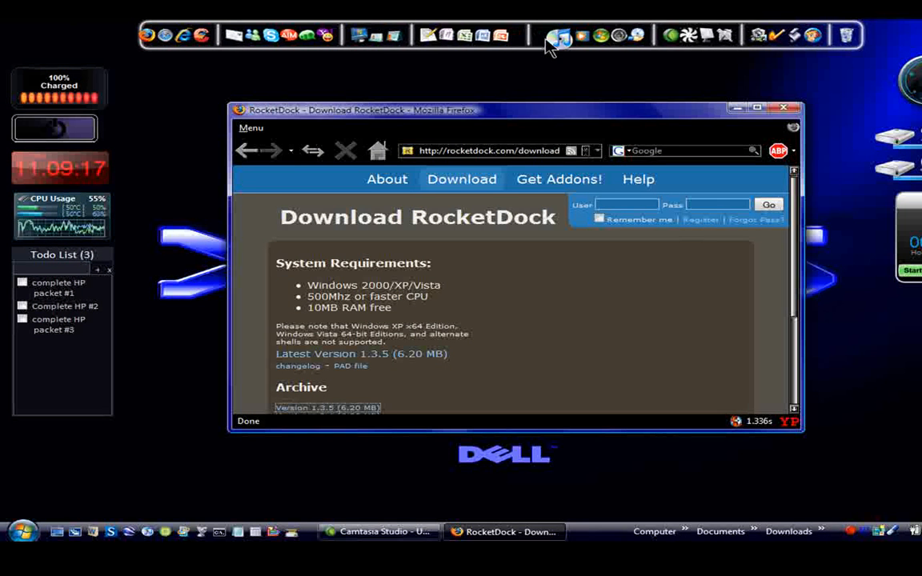
pyautogui.rightClick(561, 35)
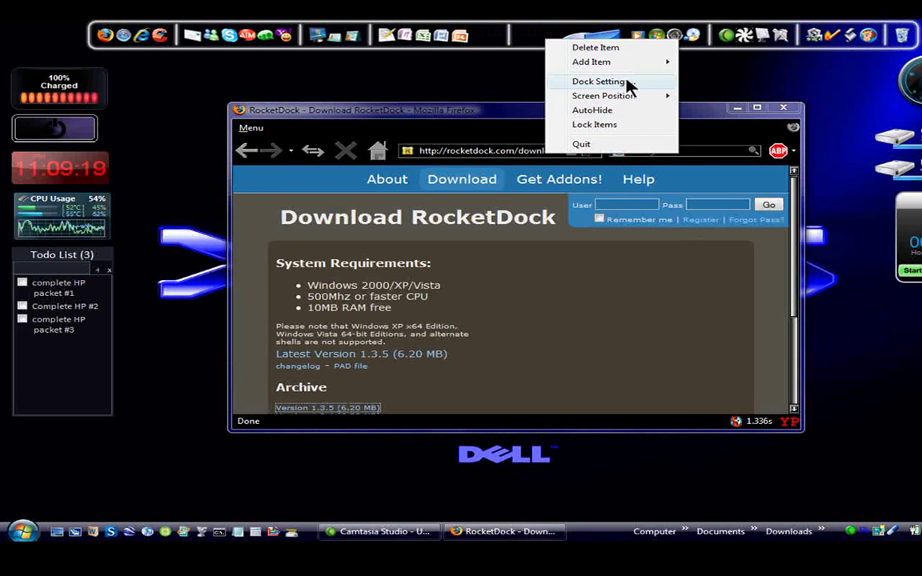
pyautogui.click(599, 80)
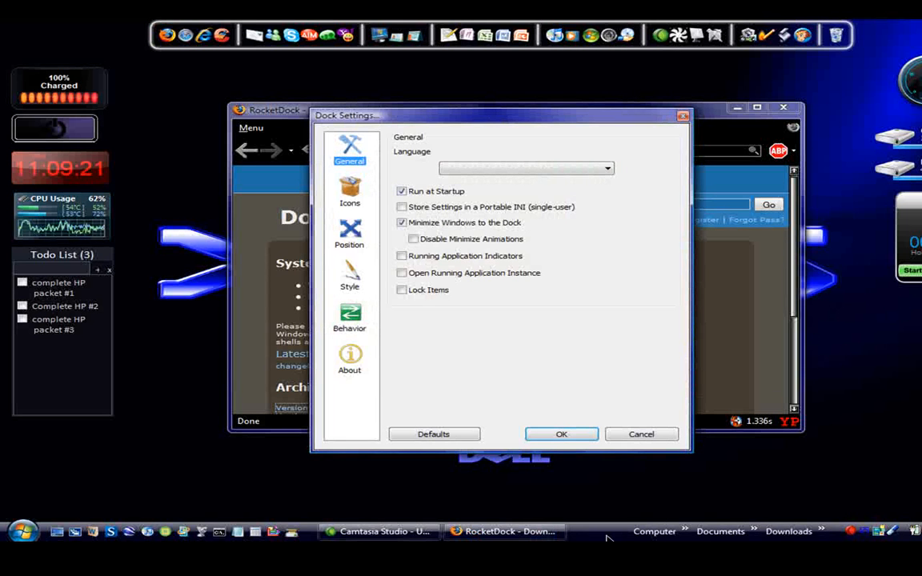
pyautogui.click(402, 223)
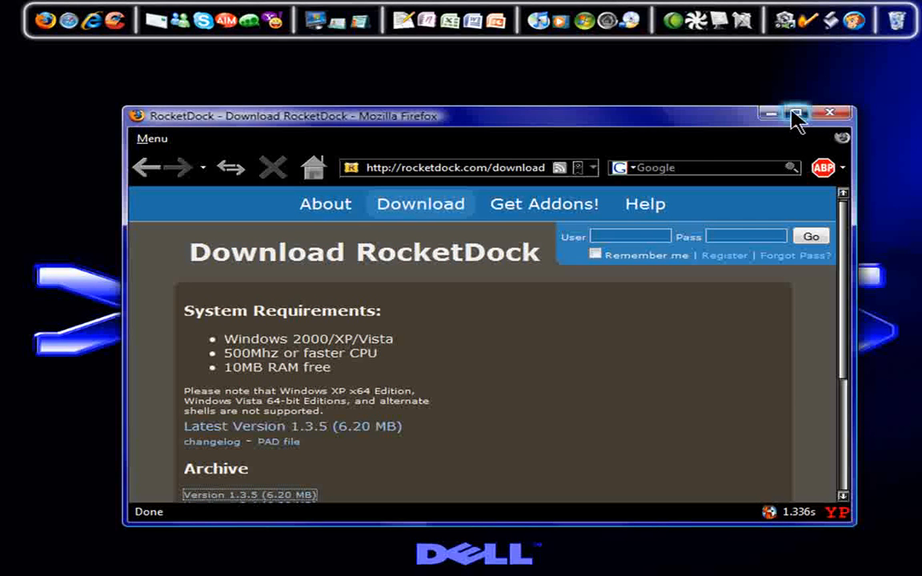
# - Maximize Firefox and browse the Get Addons! page listing icons, skins and docklets
pyautogui.click(796, 112)
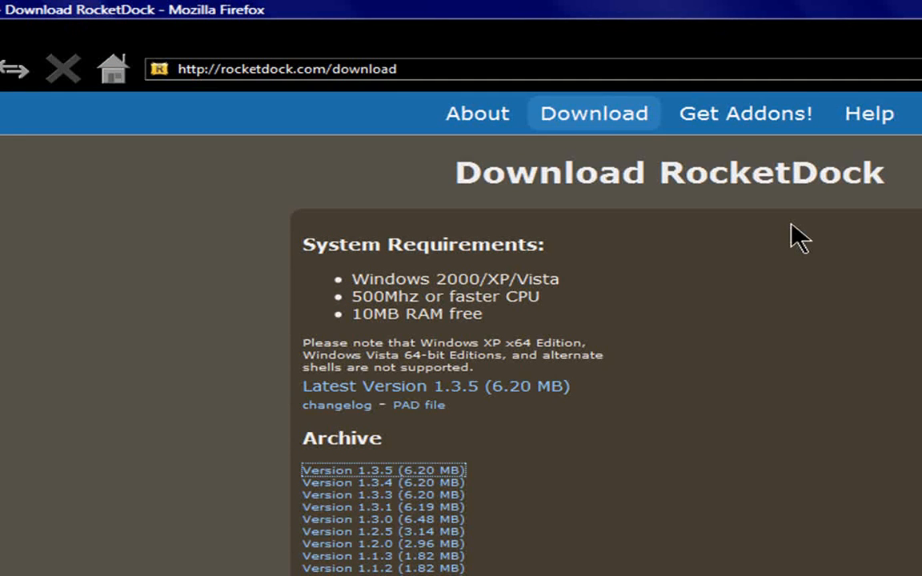
pyautogui.moveTo(351, 69)
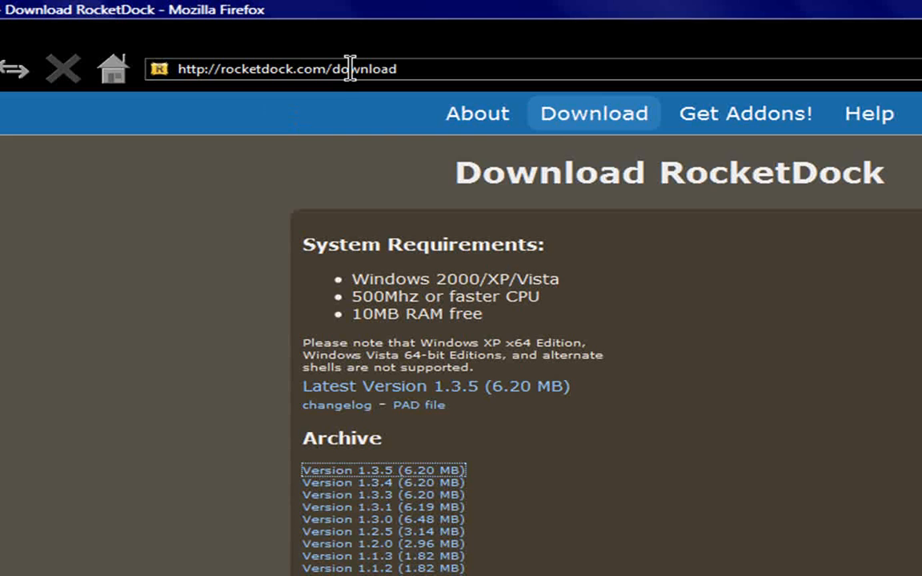
pyautogui.moveTo(695, 170)
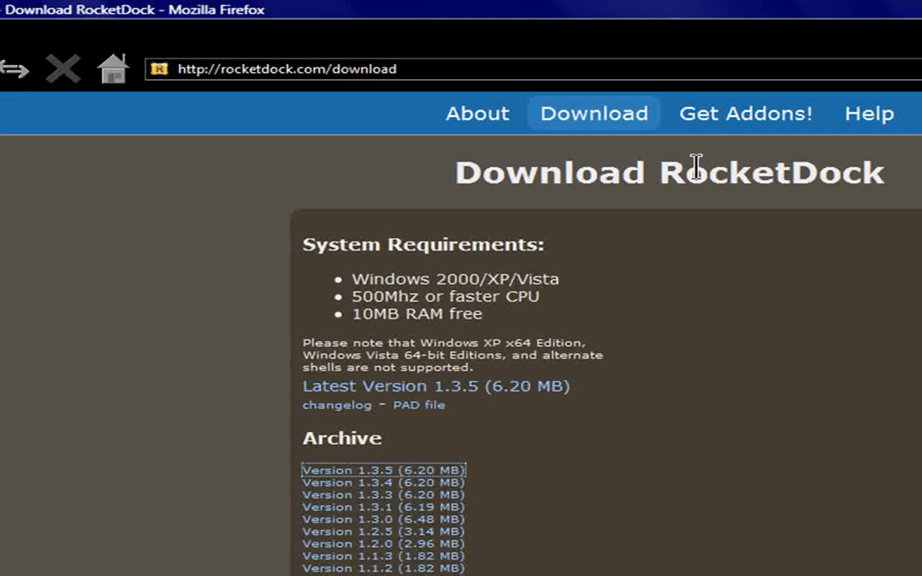
pyautogui.moveTo(746, 112)
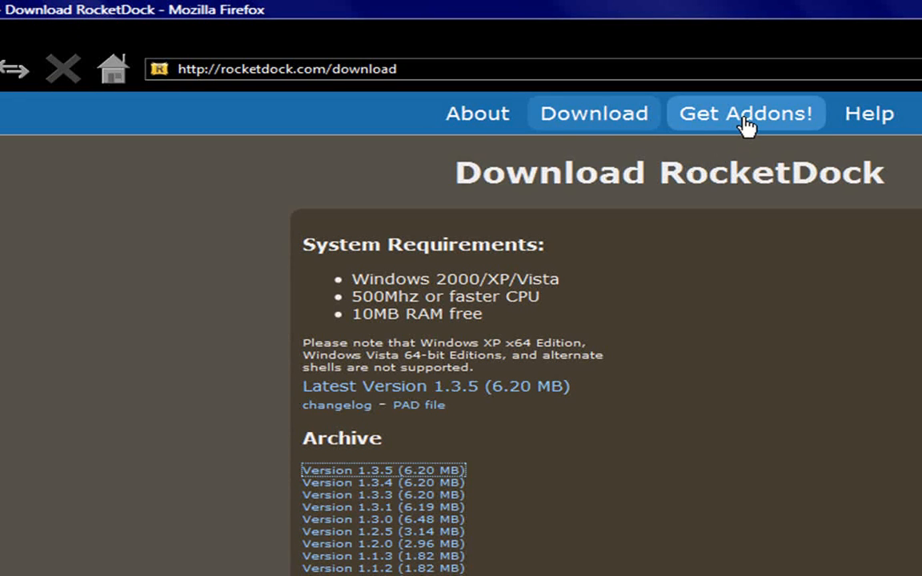
pyautogui.click(746, 112)
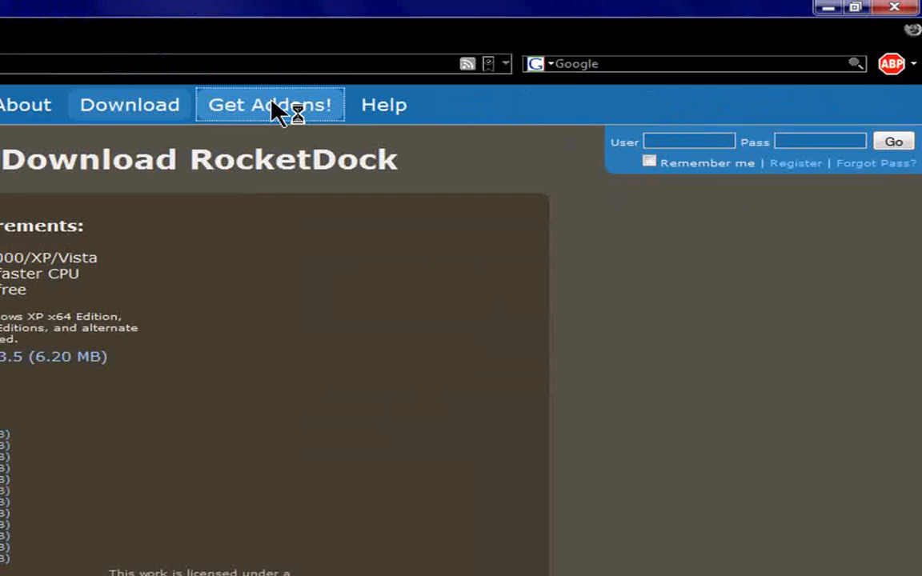
pyautogui.click(269, 104)
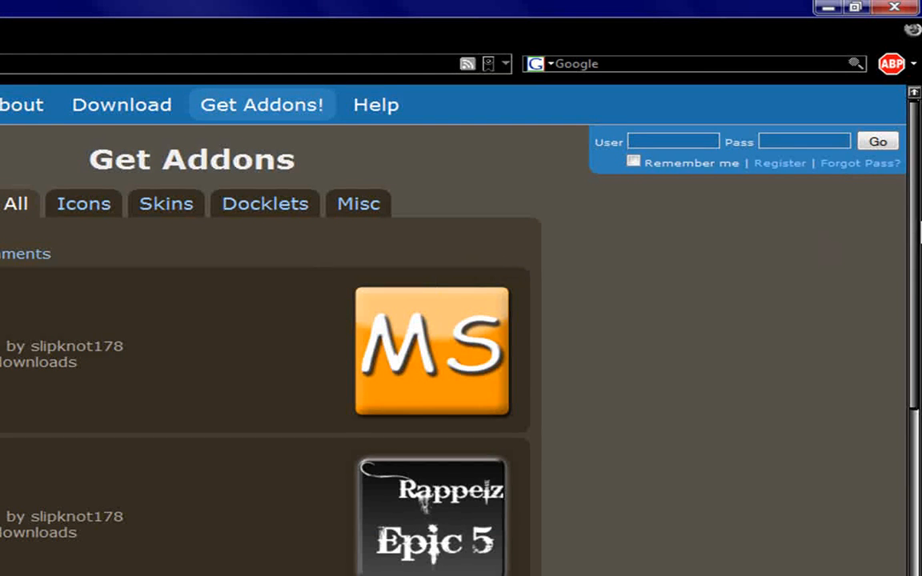
pyautogui.scroll(-3)
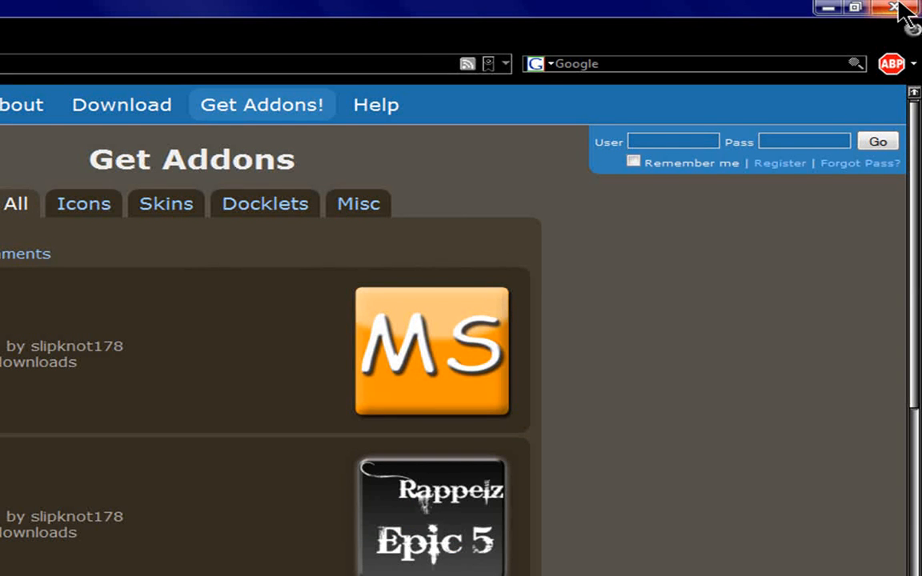
pyautogui.moveTo(896, 9)
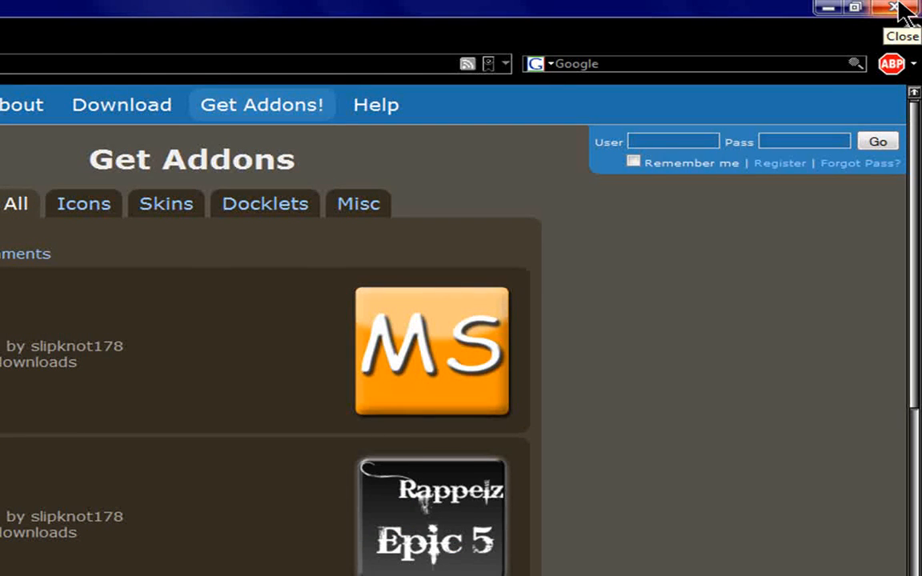
# - Close Firefox to reveal the desktop and dock, then bring up the tray icon's menu
pyautogui.click(892, 8)
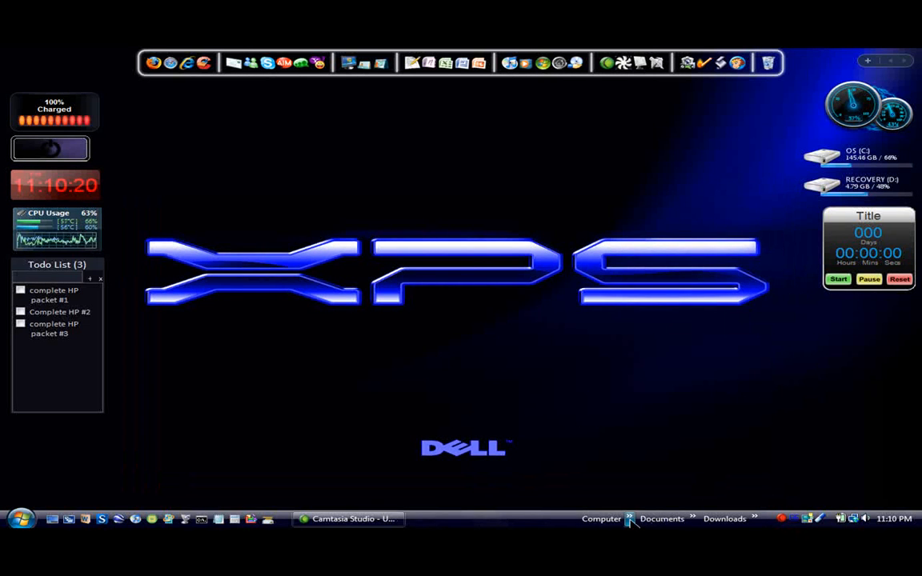
pyautogui.moveTo(785, 179)
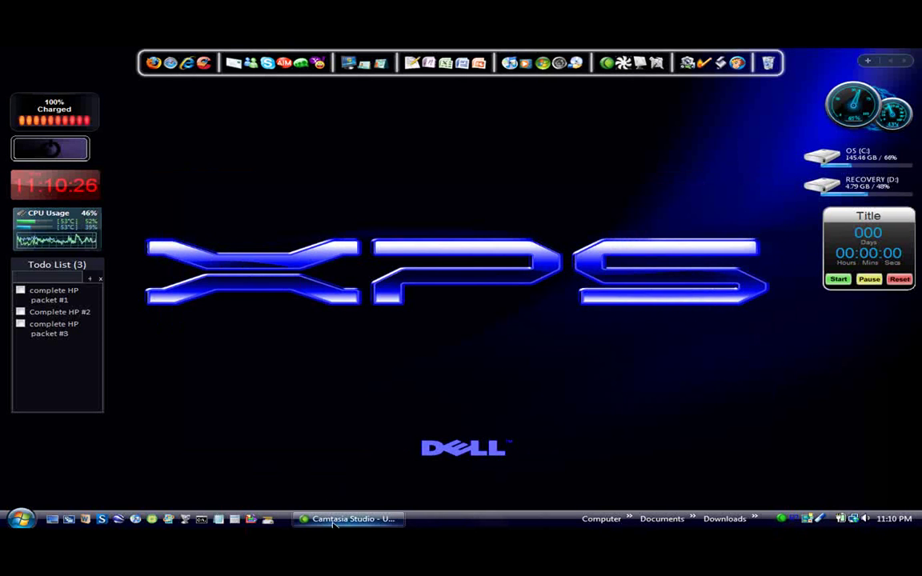
pyautogui.rightClick(784, 519)
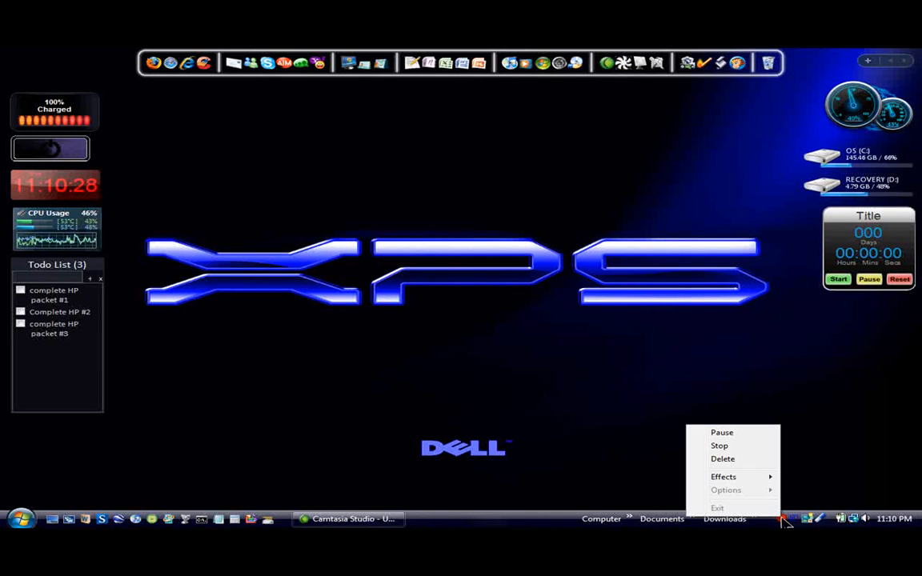
pyautogui.moveTo(721, 445)
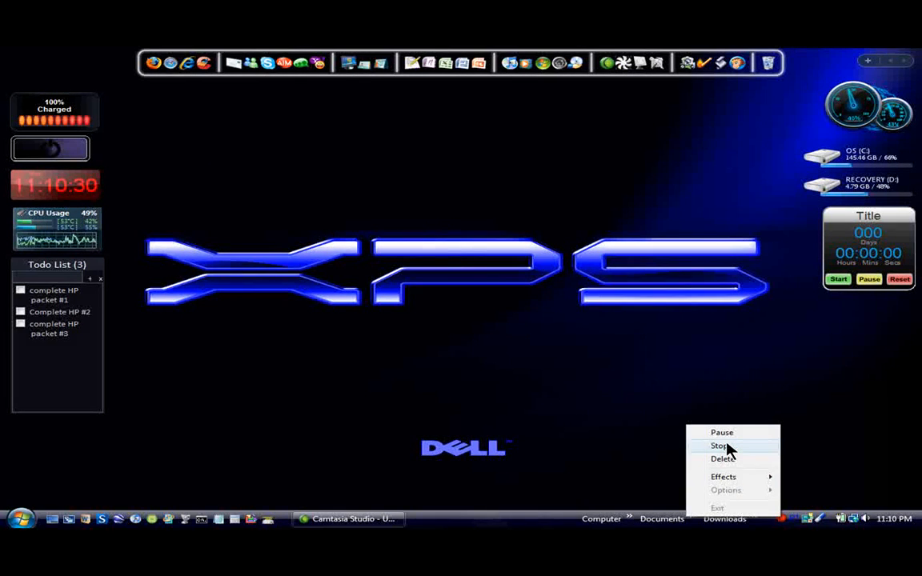